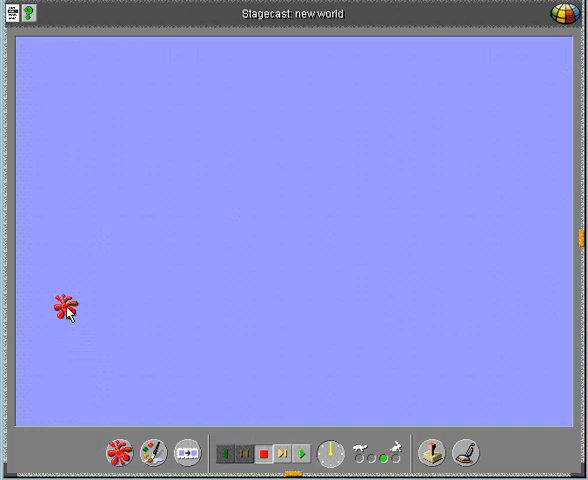
Select the red splat character so its appearance can be edited.
left_click(64, 304)
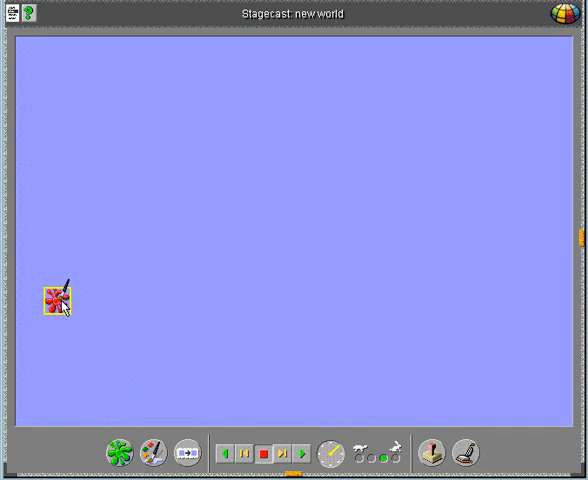
Load Bug Eye Guy.gif as the splat character's picture in Picture Painter and finish editing.
double_click(56, 300)
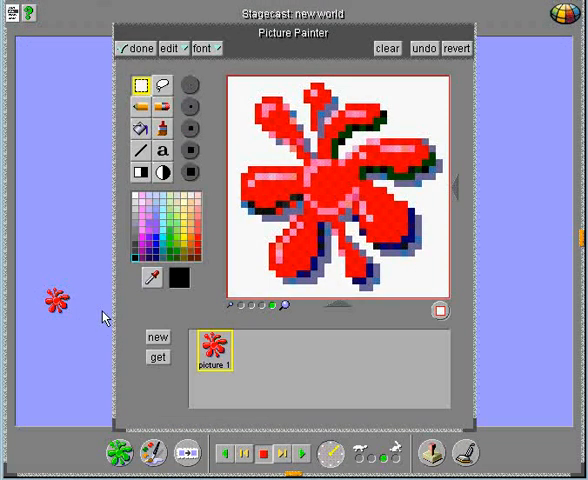
left_click(156, 356)
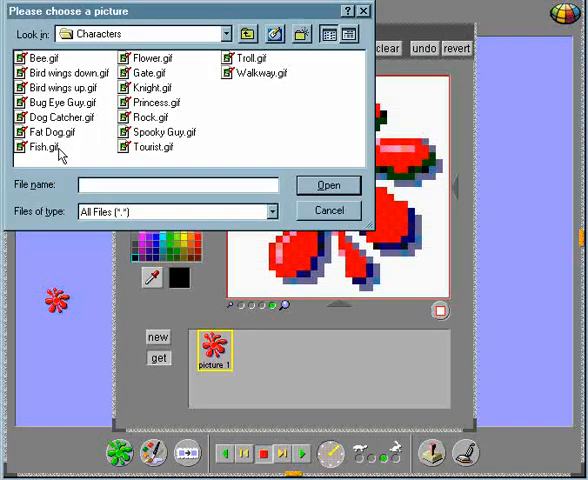
left_click(56, 102)
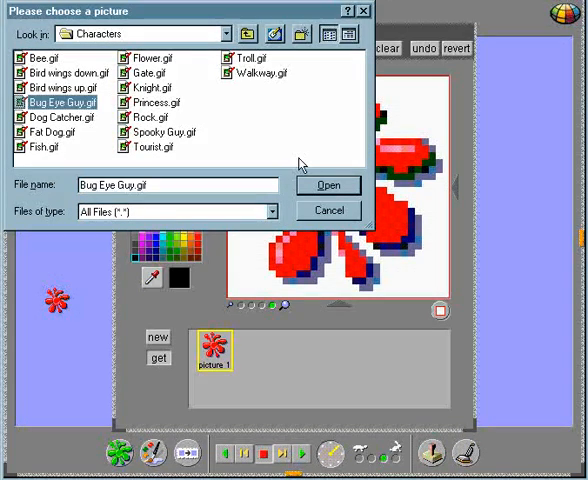
left_click(328, 184)
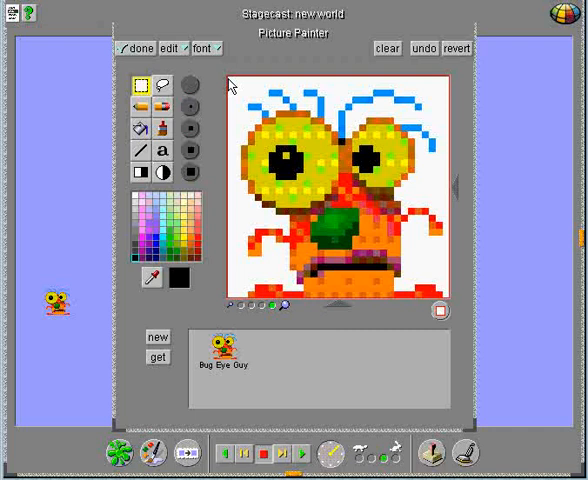
left_click(136, 48)
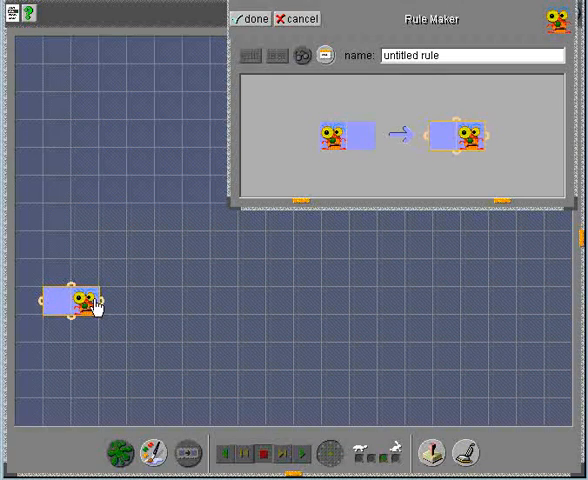
mouse_move(336, 194)
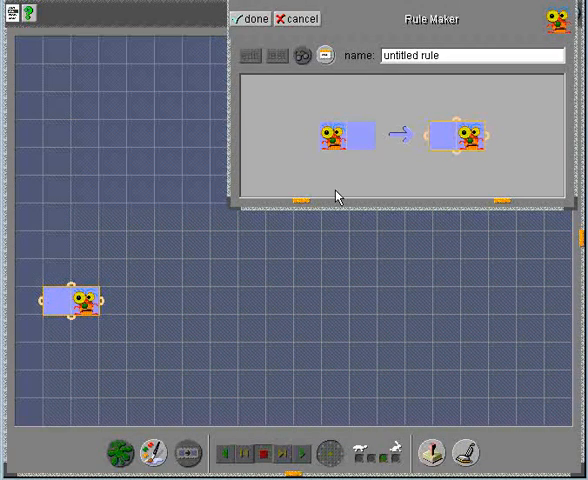
mouse_move(420, 168)
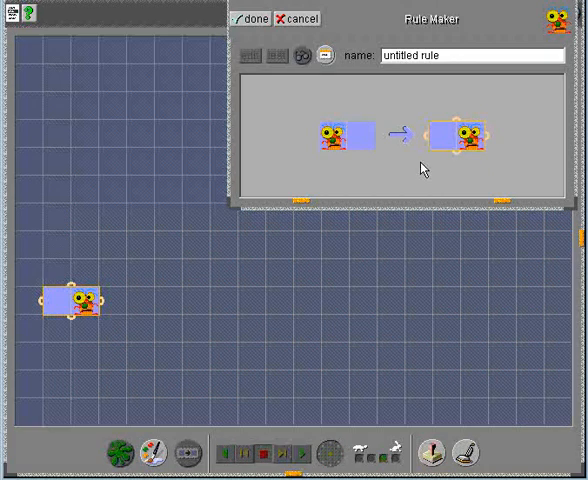
mouse_move(366, 166)
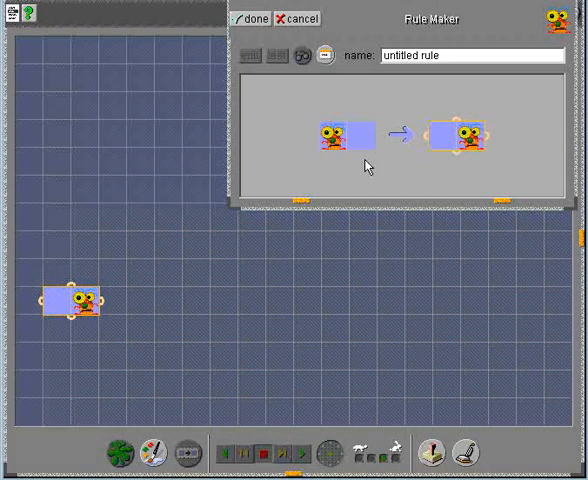
mouse_move(344, 174)
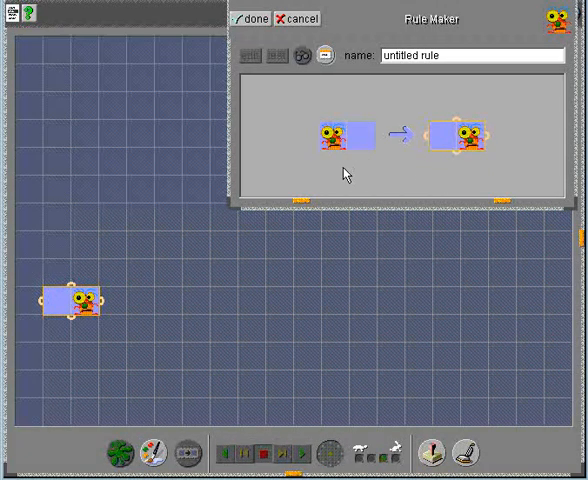
Place Bug Eye Guy one square to the right in the rule's after picture.
left_click(460, 140)
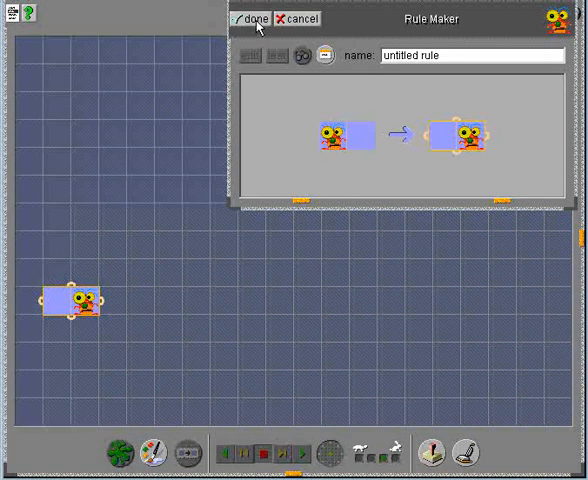
Save the move-right rule and create a new green splat character.
left_click(252, 18)
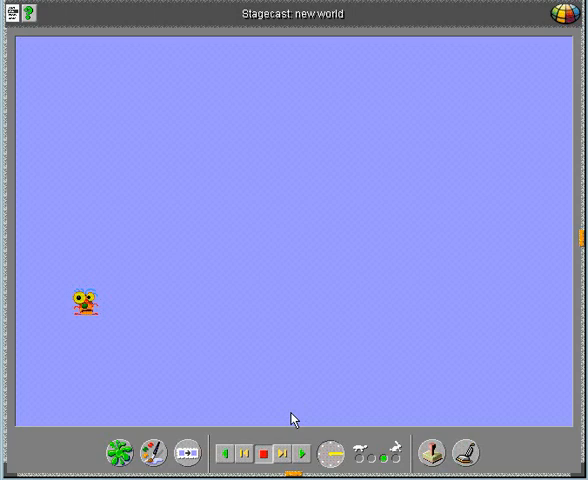
left_click(302, 454)
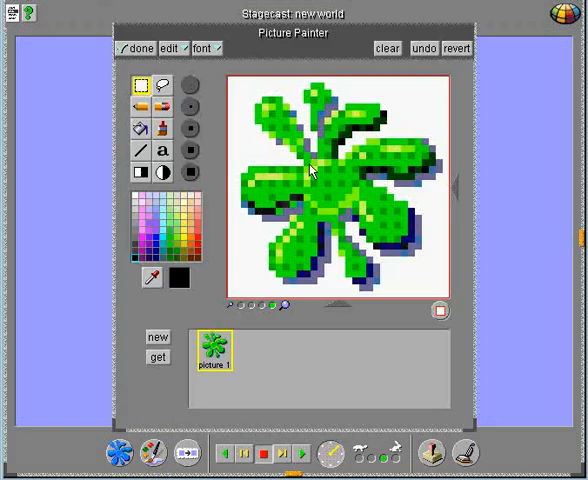
Clear the green splat and draw brown fence posts with the pencil.
left_click(388, 48)
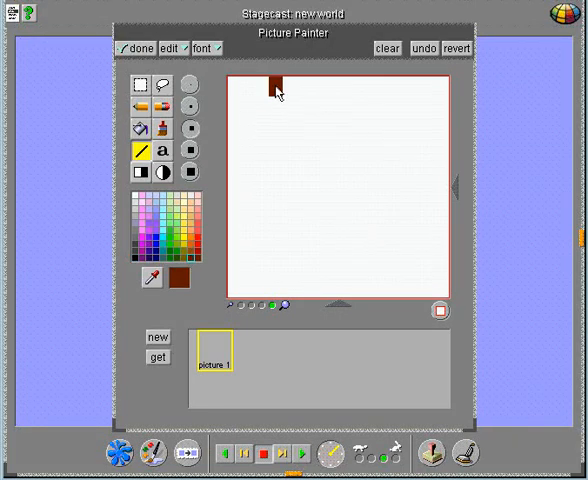
left_click_drag(272, 80, 308, 290)
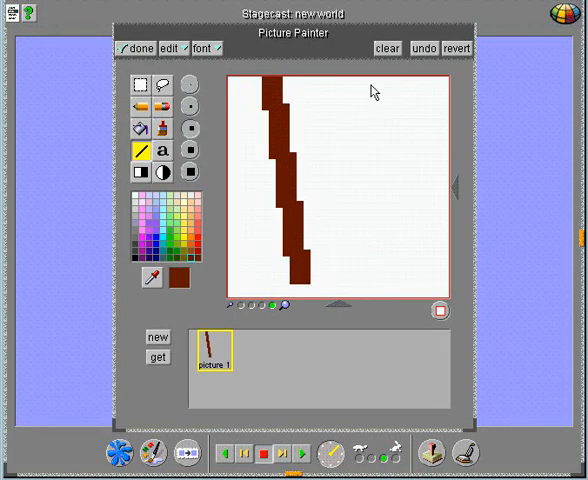
left_click_drag(360, 90, 396, 290)
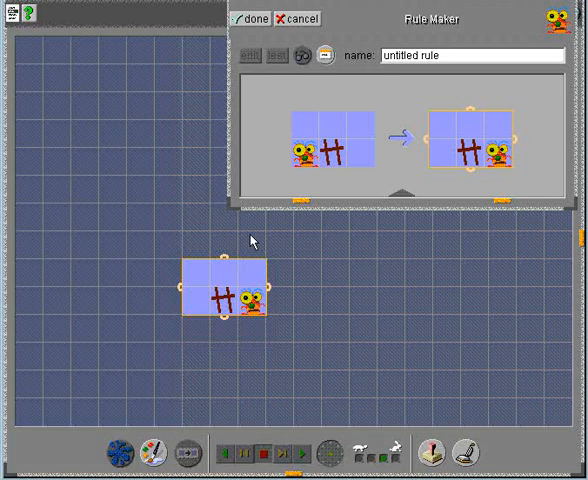
Save the jump-over-fence rule and rewind the world to its starting positions.
left_click(248, 18)
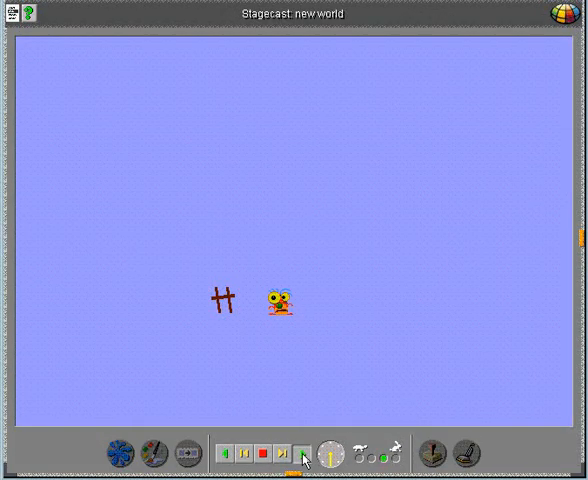
left_click(290, 452)
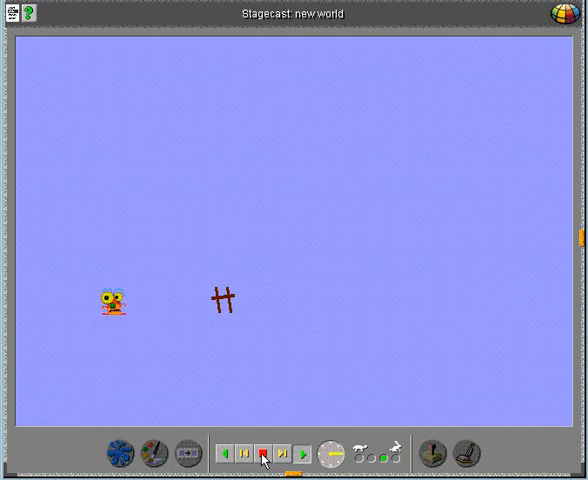